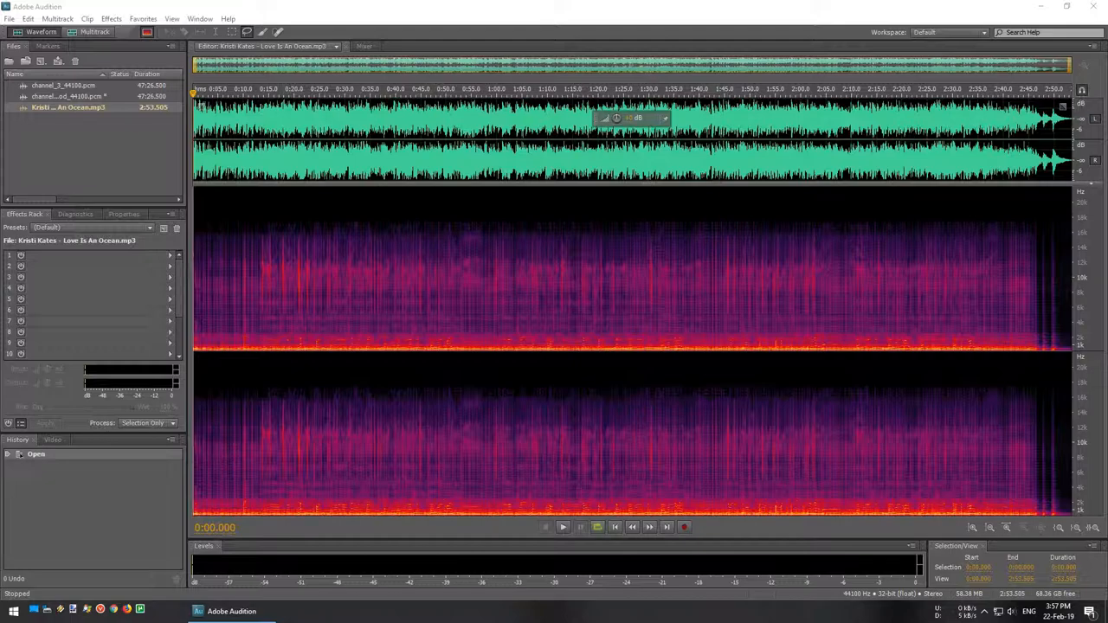
- Start playback of the 'Love Is An Ocean' song to watch its spectrogram
click(562, 529)
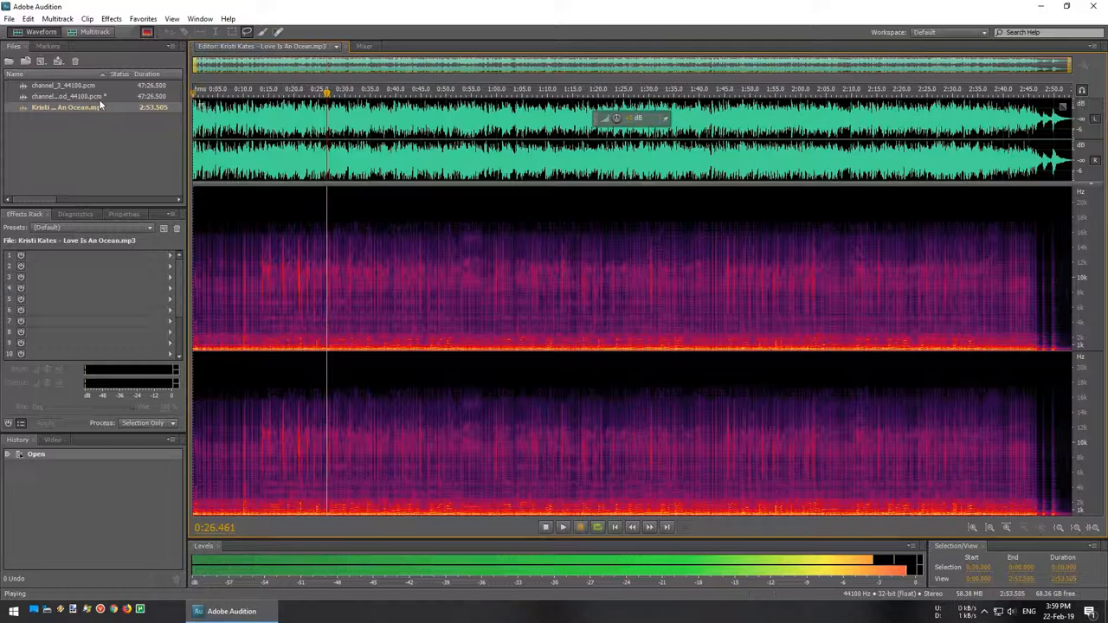
- Open the channel_3_44100 hydrophone recording and start its playback
click(57, 83)
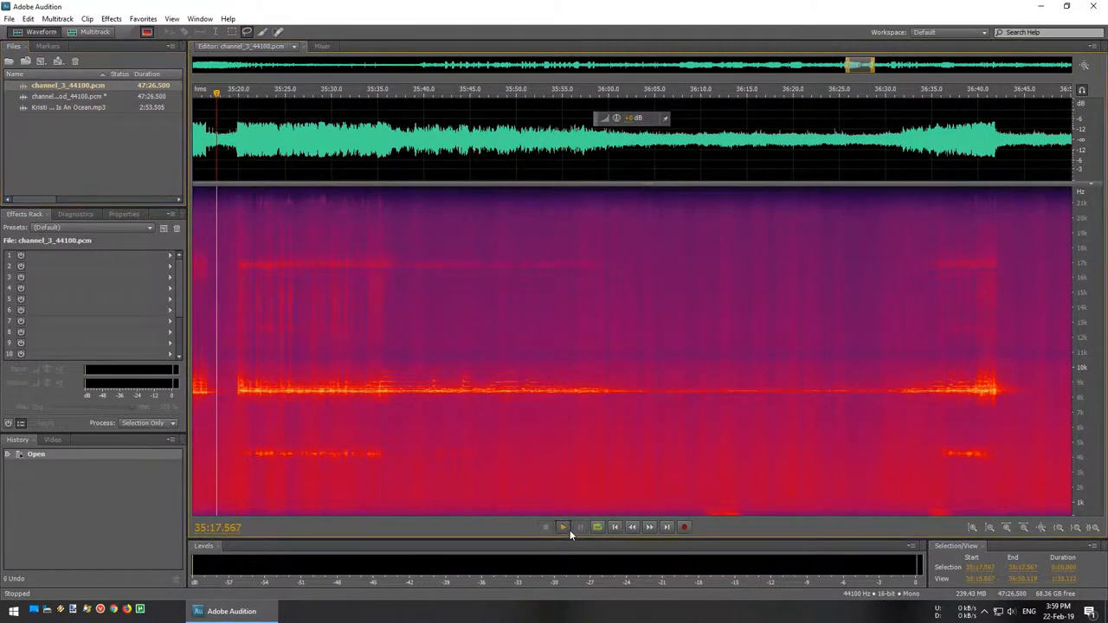
click(562, 529)
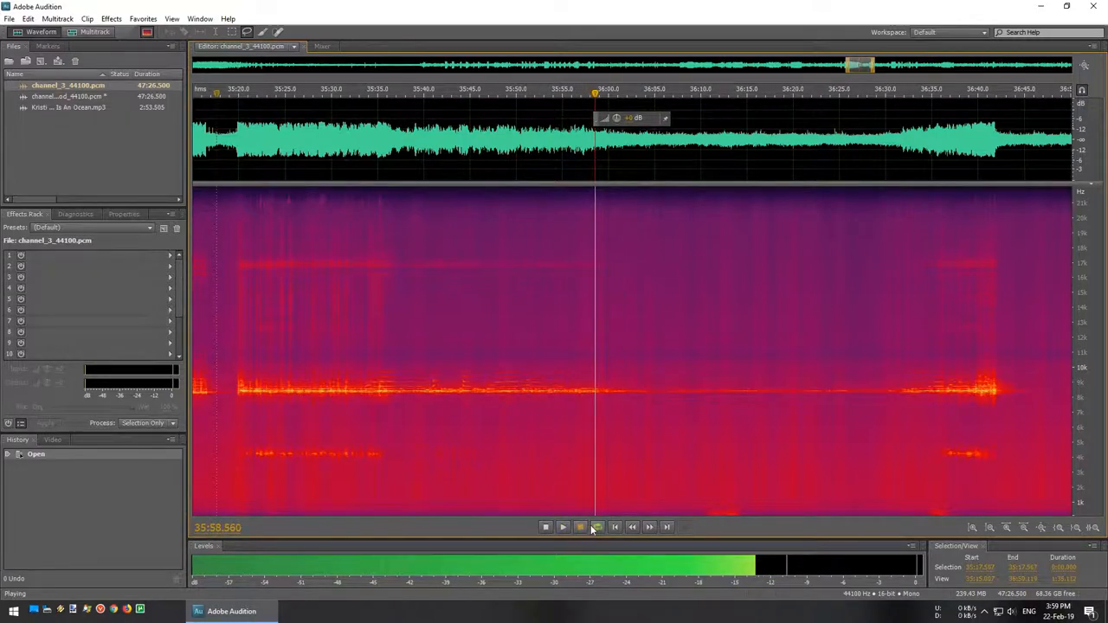
mouse_move(596, 530)
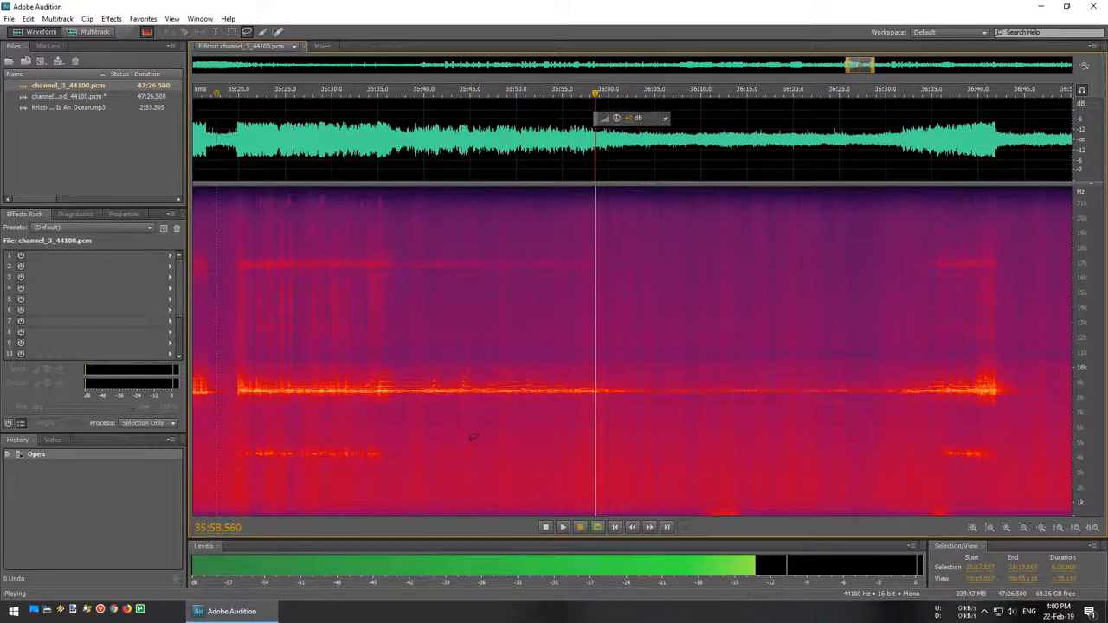
mouse_move(470, 436)
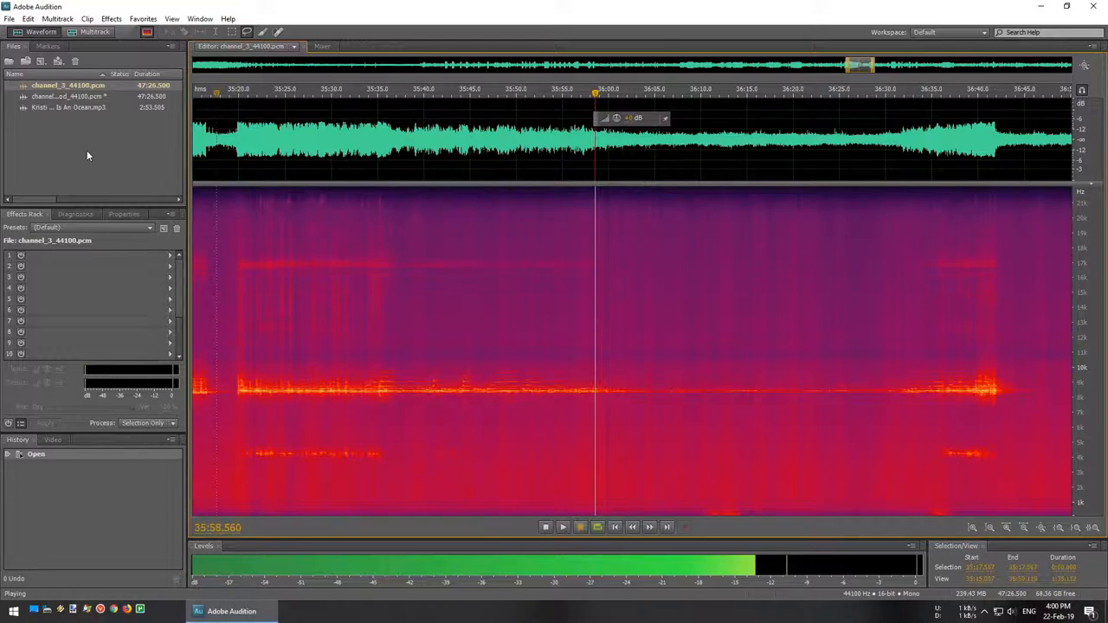
mouse_move(74, 164)
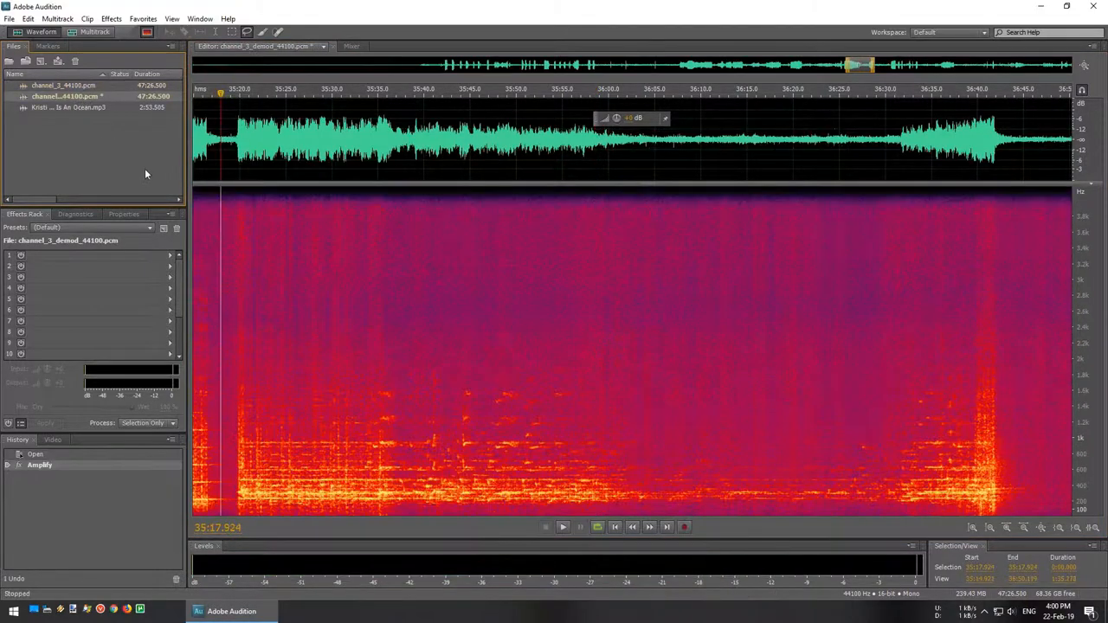
click(561, 552)
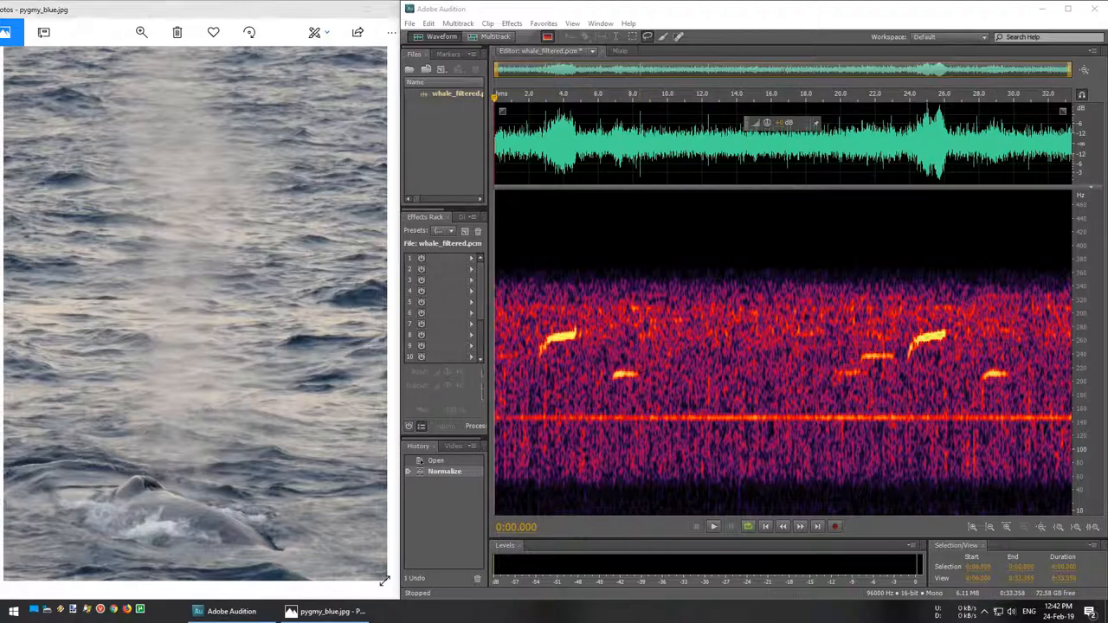
- Start playback of the whale_filtered whale call recording
click(713, 527)
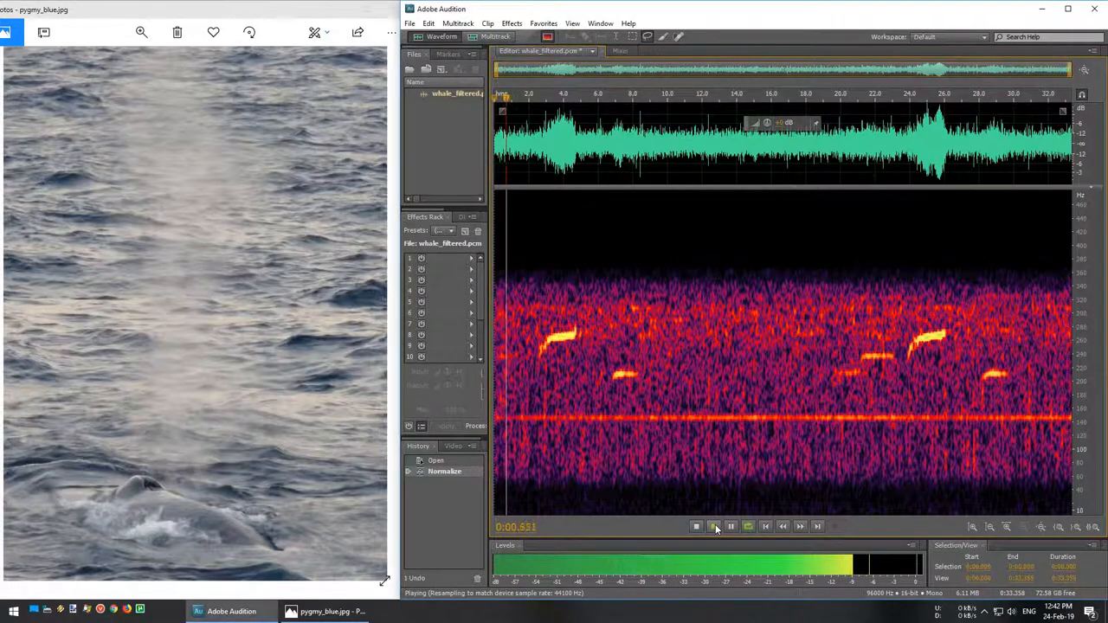